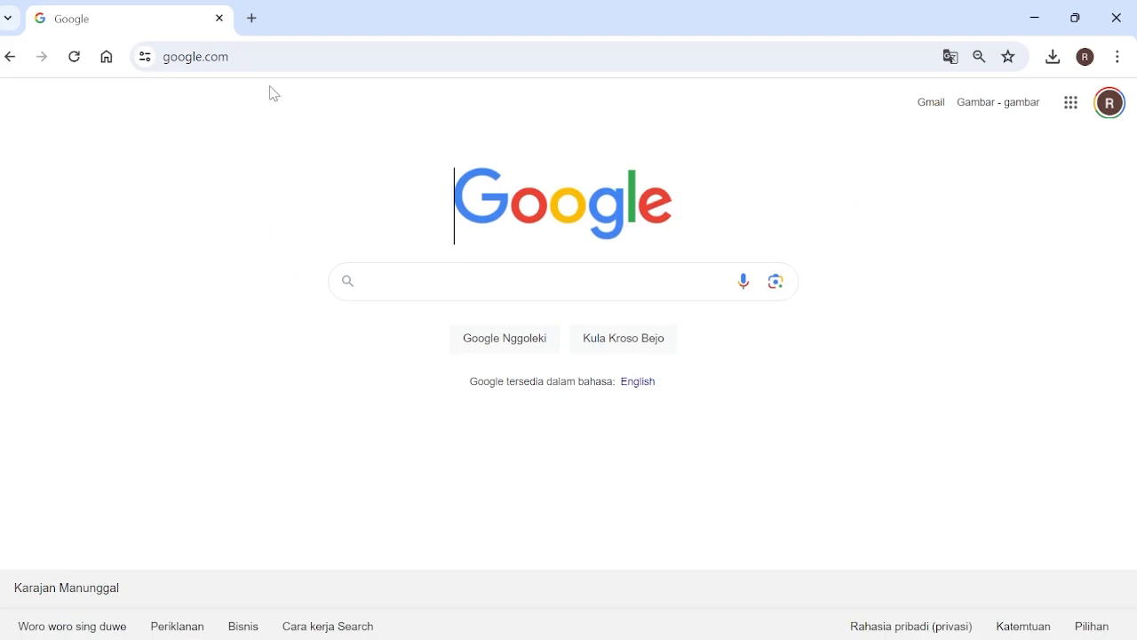
mouse_move(446, 117)
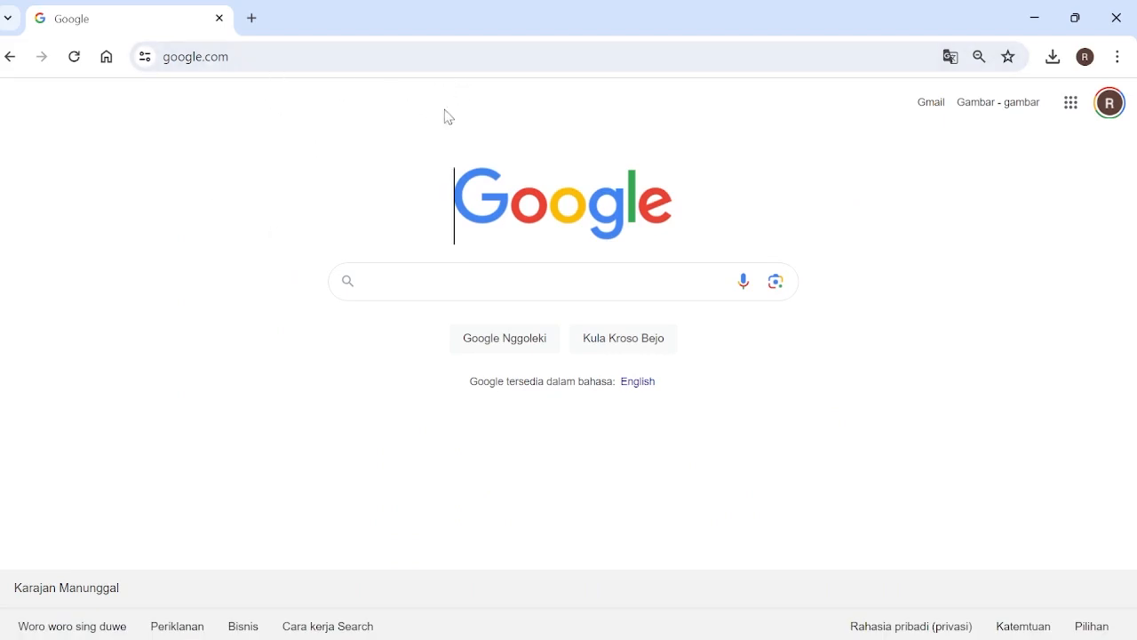
mouse_move(981, 153)
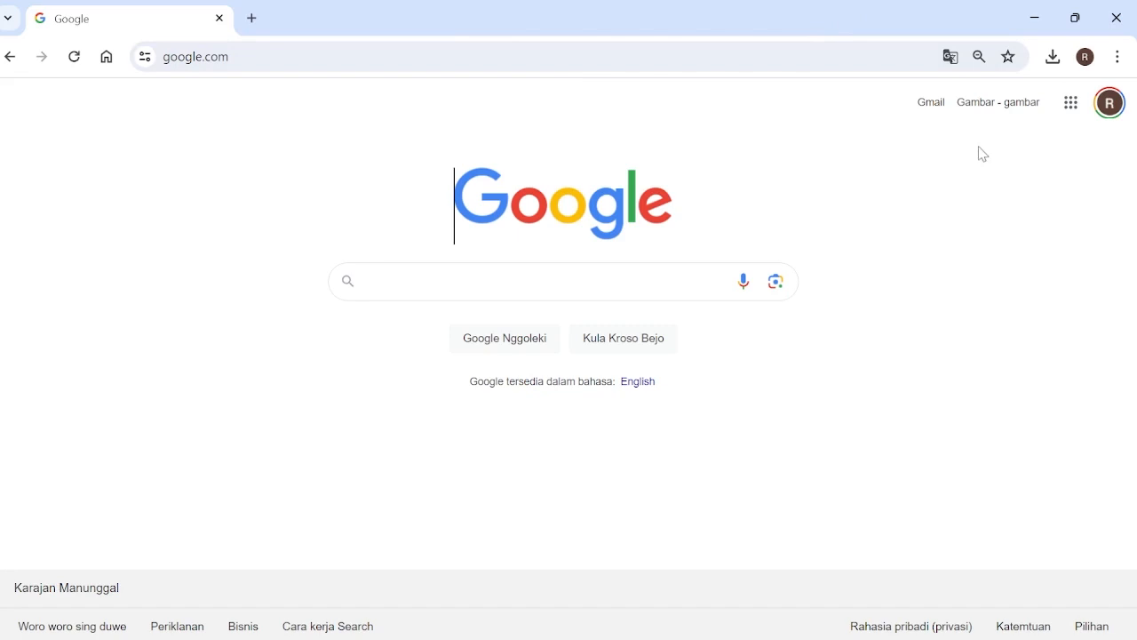
Go to Google Drive from the Google apps menu and open the uploaded PDF letter as a Google Doc
click(1108, 101)
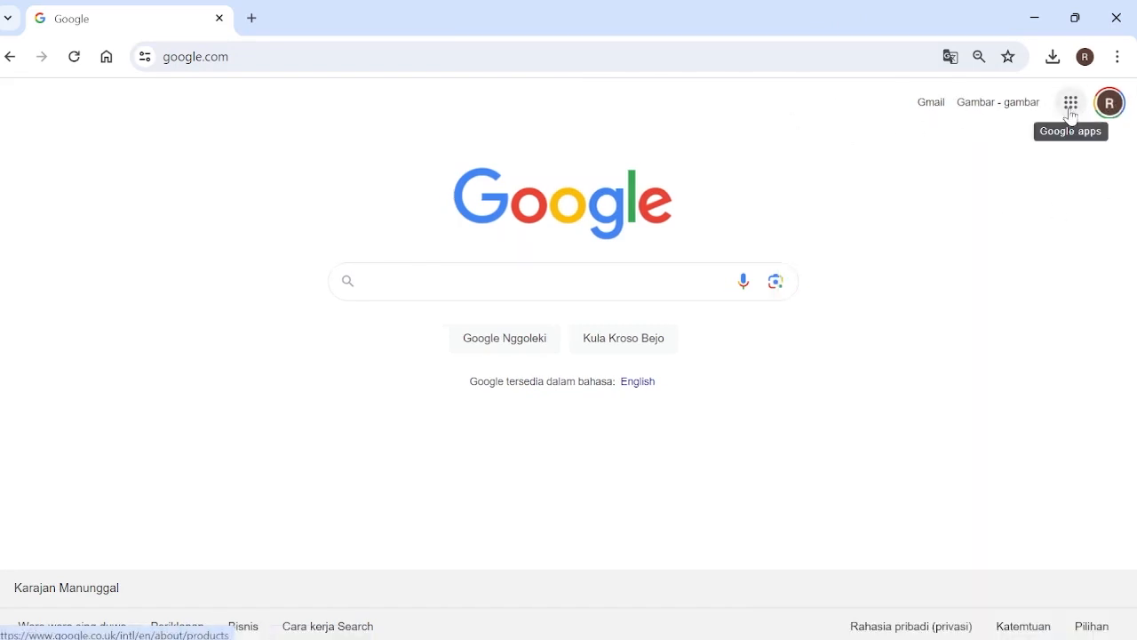
click(1070, 101)
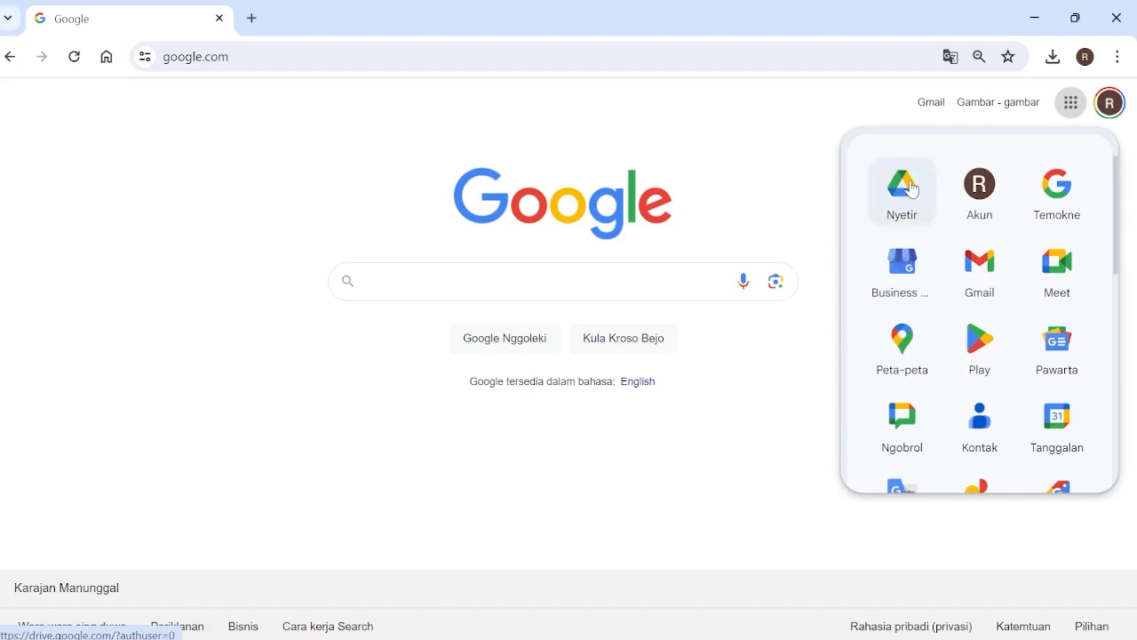
click(902, 185)
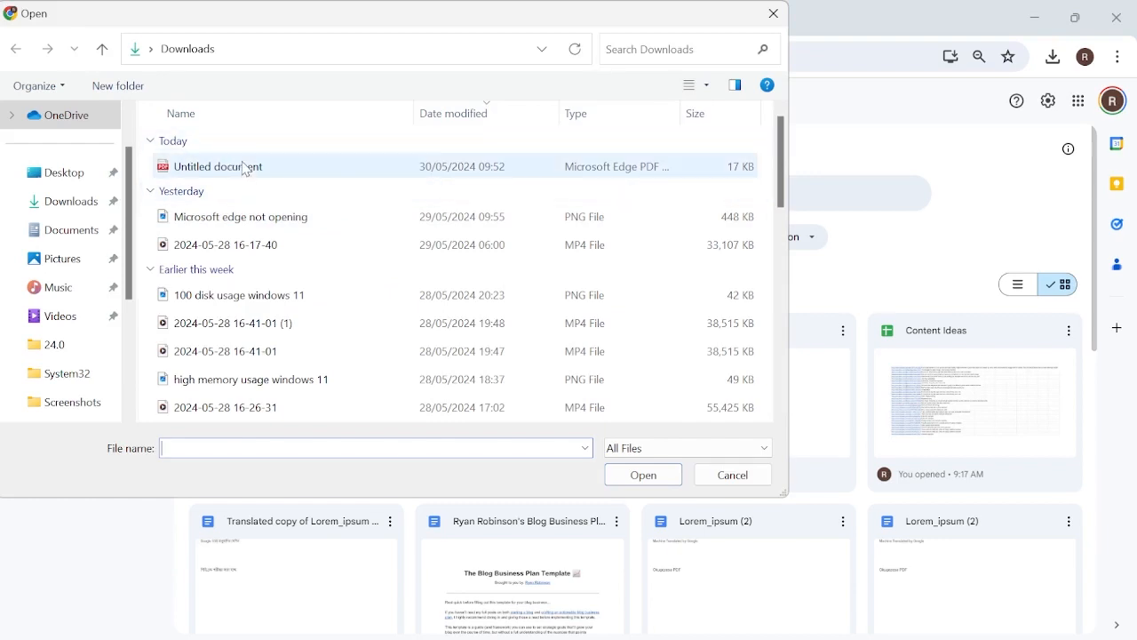
mouse_move(228, 169)
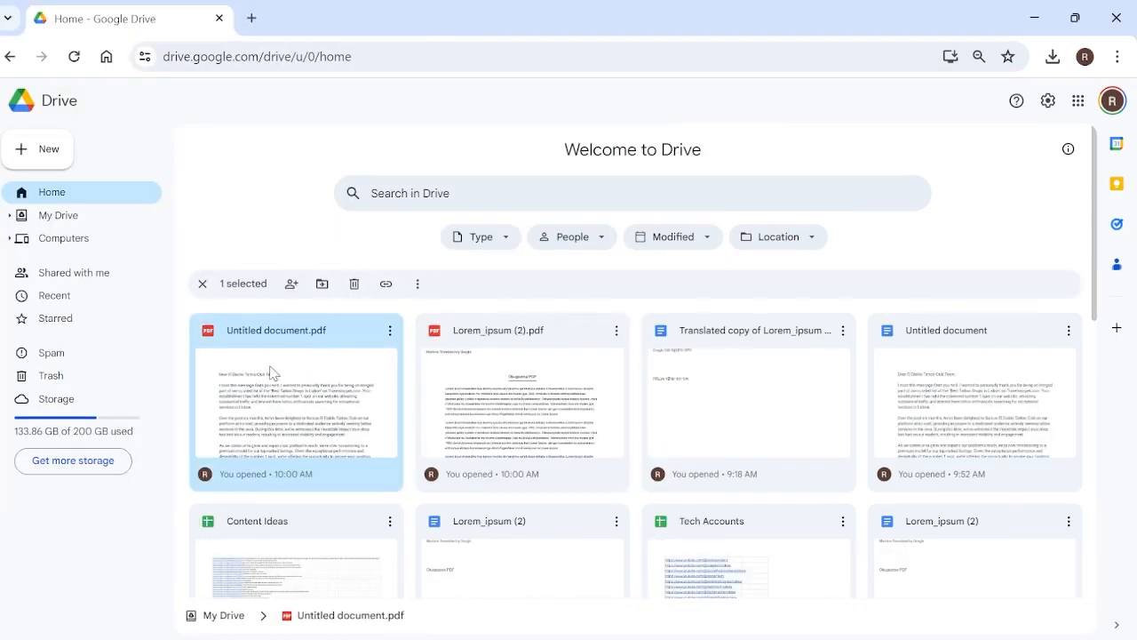
mouse_move(286, 375)
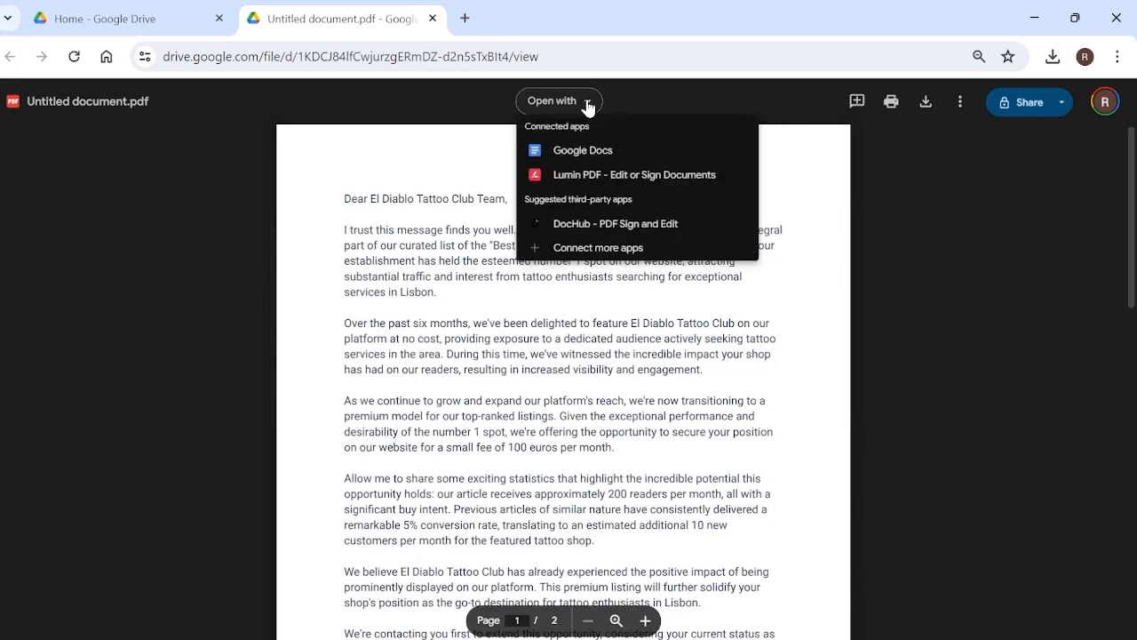
mouse_move(582, 150)
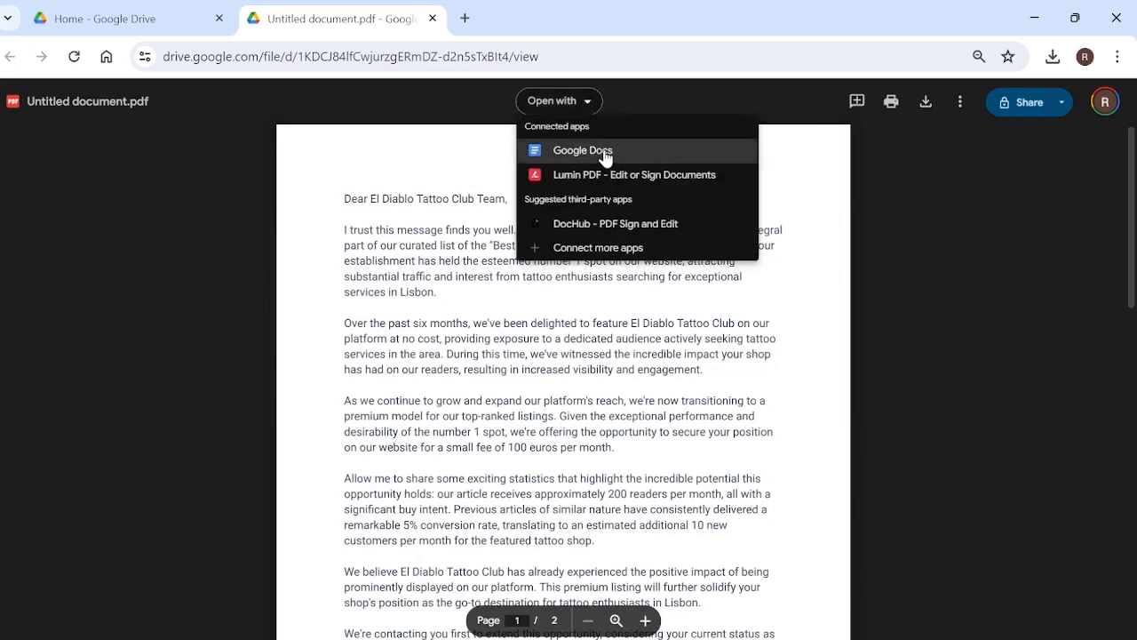
click(583, 149)
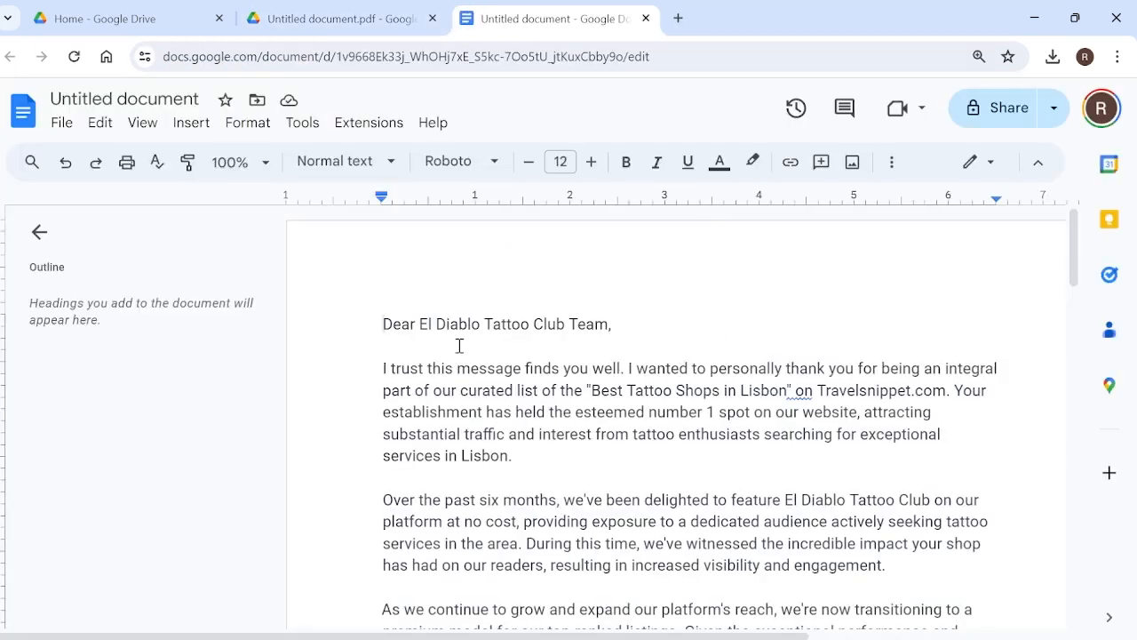
mouse_move(302, 122)
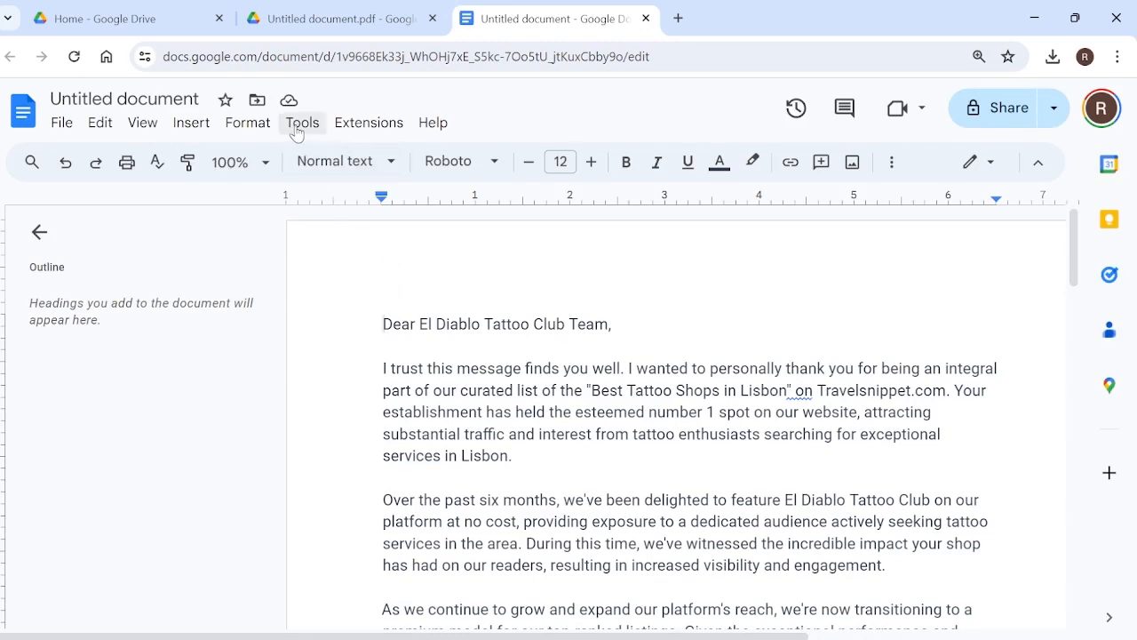
click(302, 121)
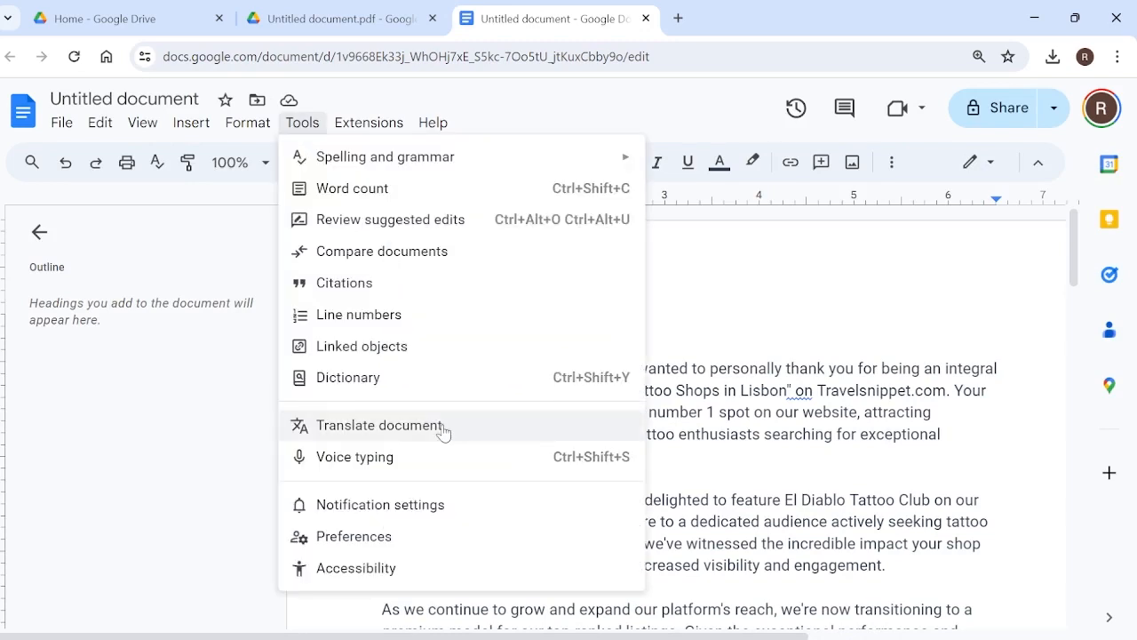
Translate the letter into Arabic as a new copy titled 'translated document'
click(380, 425)
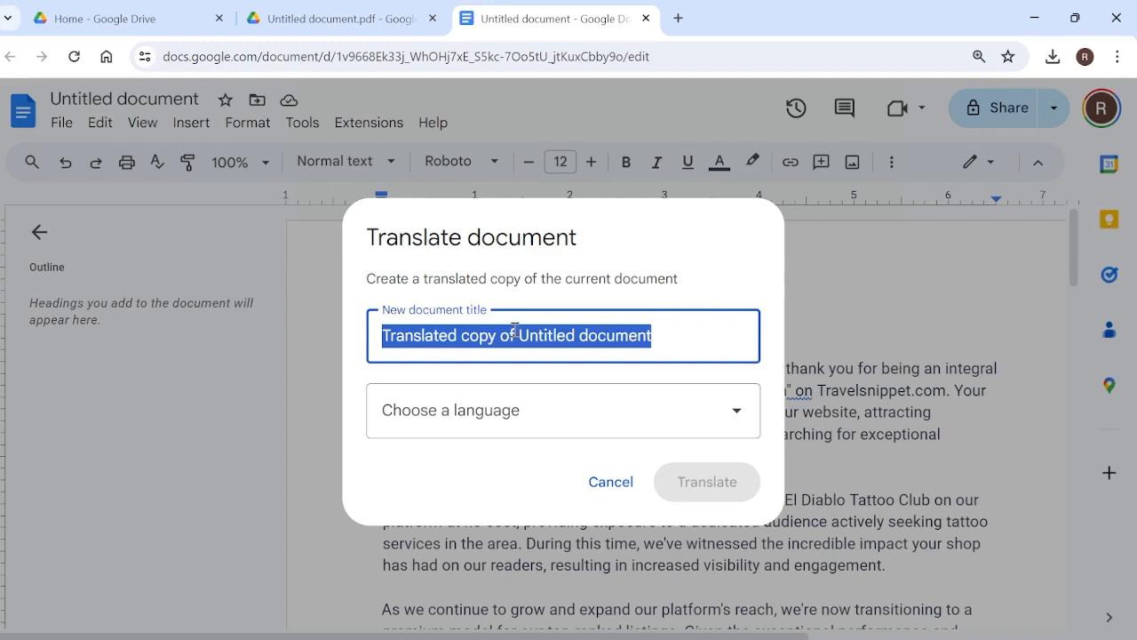
text(transla)
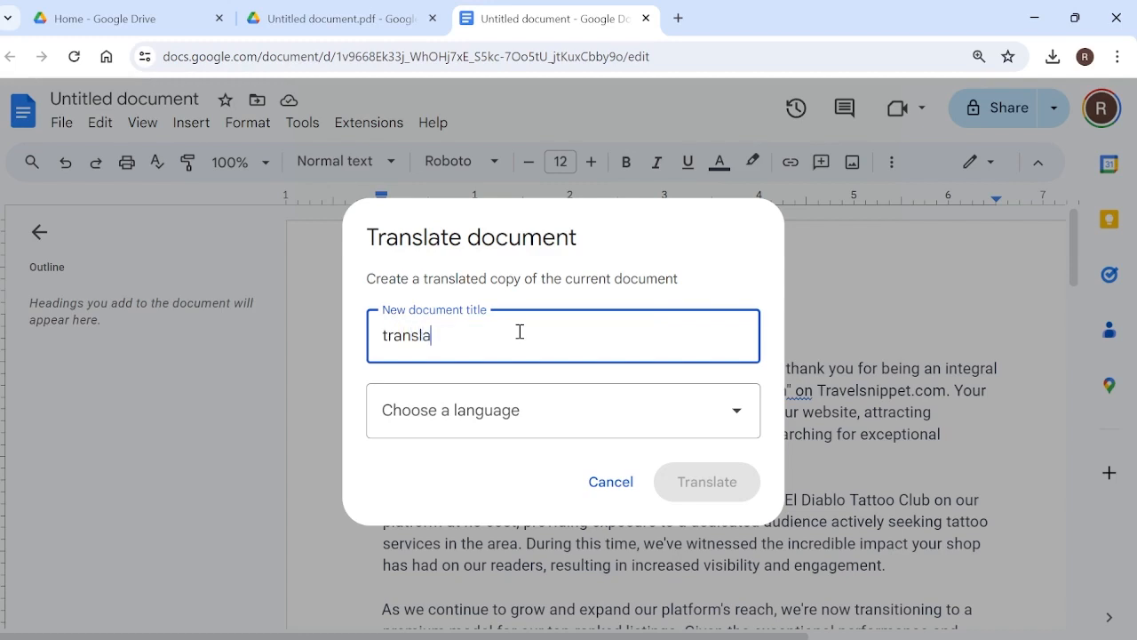
text(ted document)
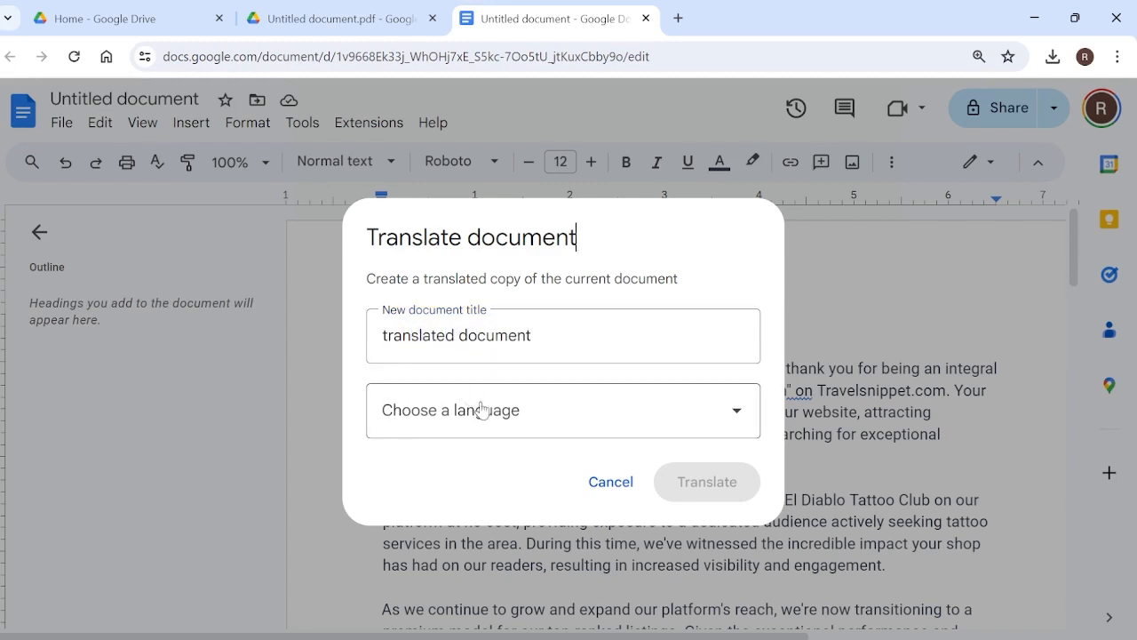
mouse_move(498, 412)
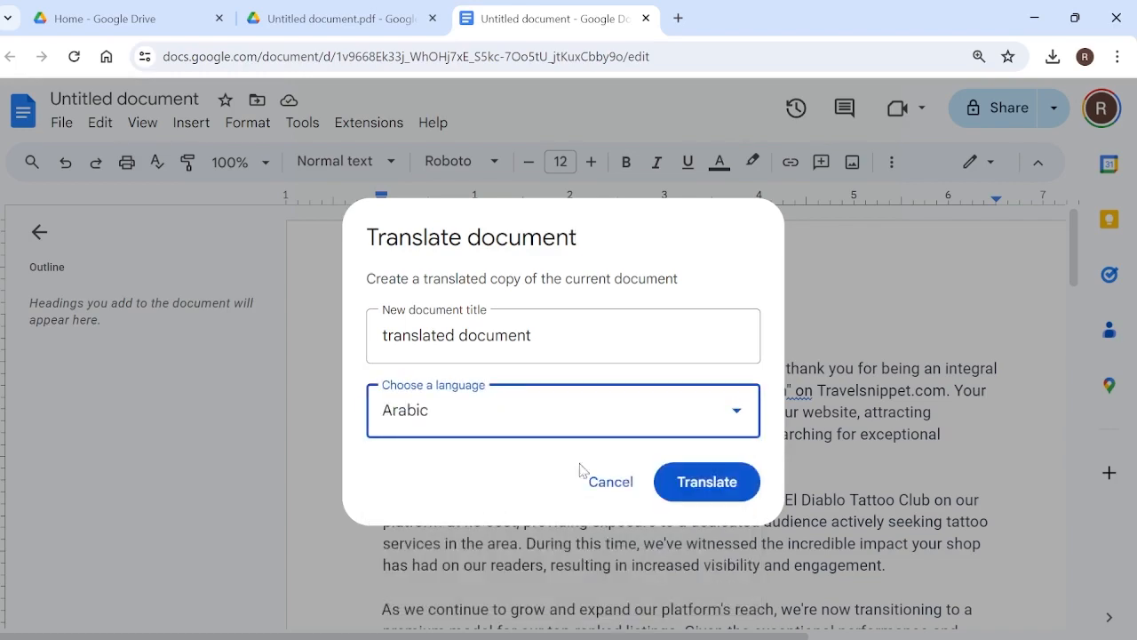
click(707, 479)
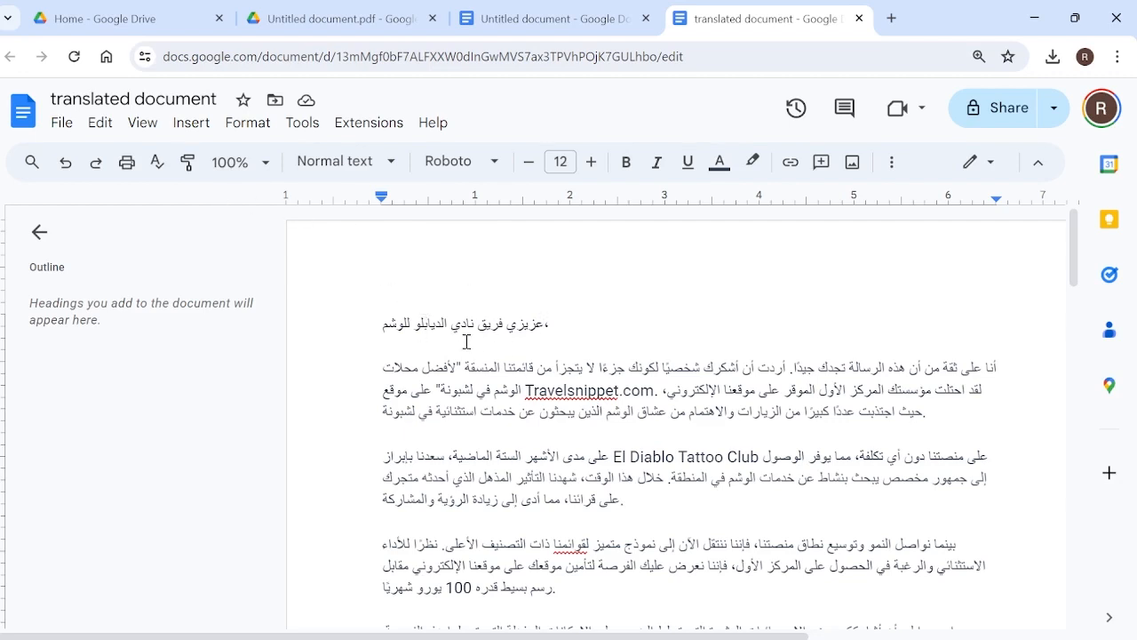
Download the Arabic 'translated document' as a PDF Document (.pdf)
click(61, 123)
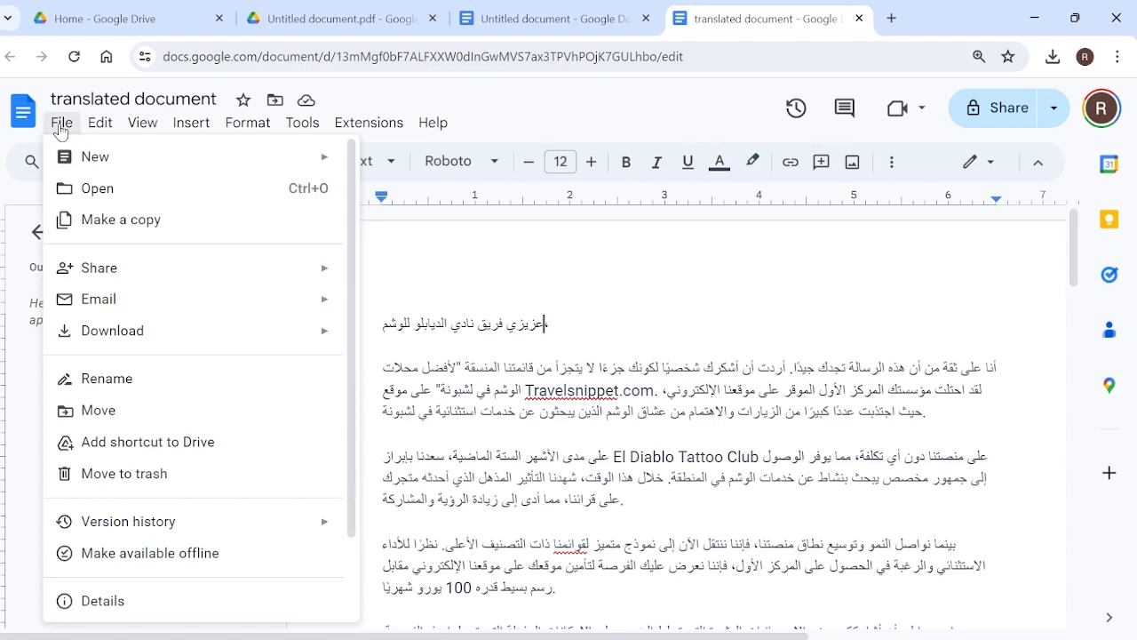
click(113, 331)
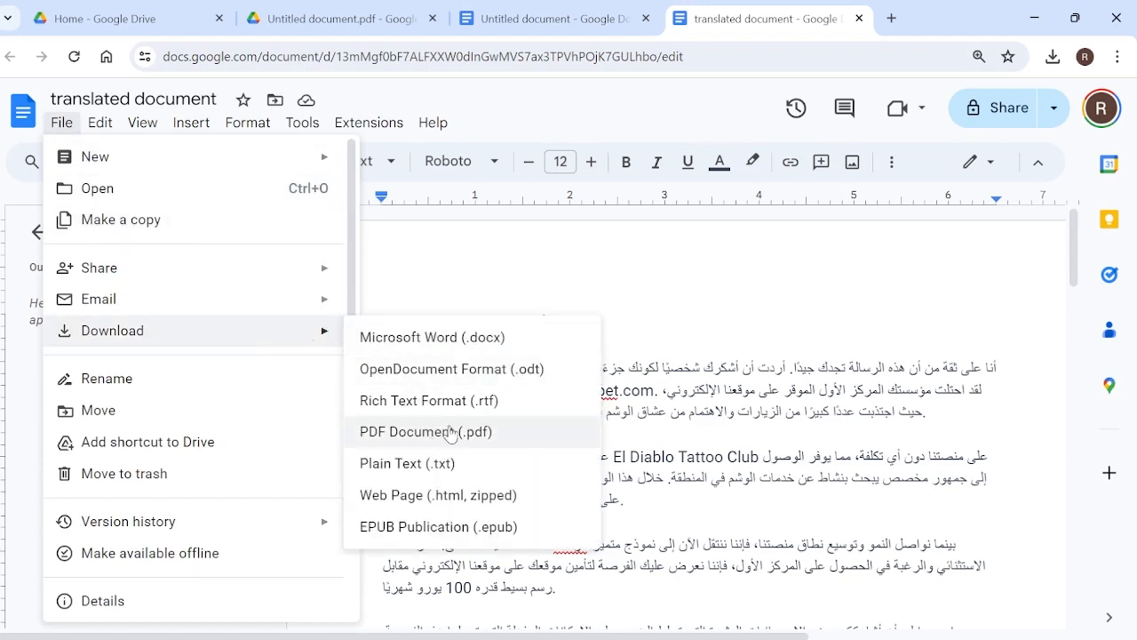
mouse_move(435, 444)
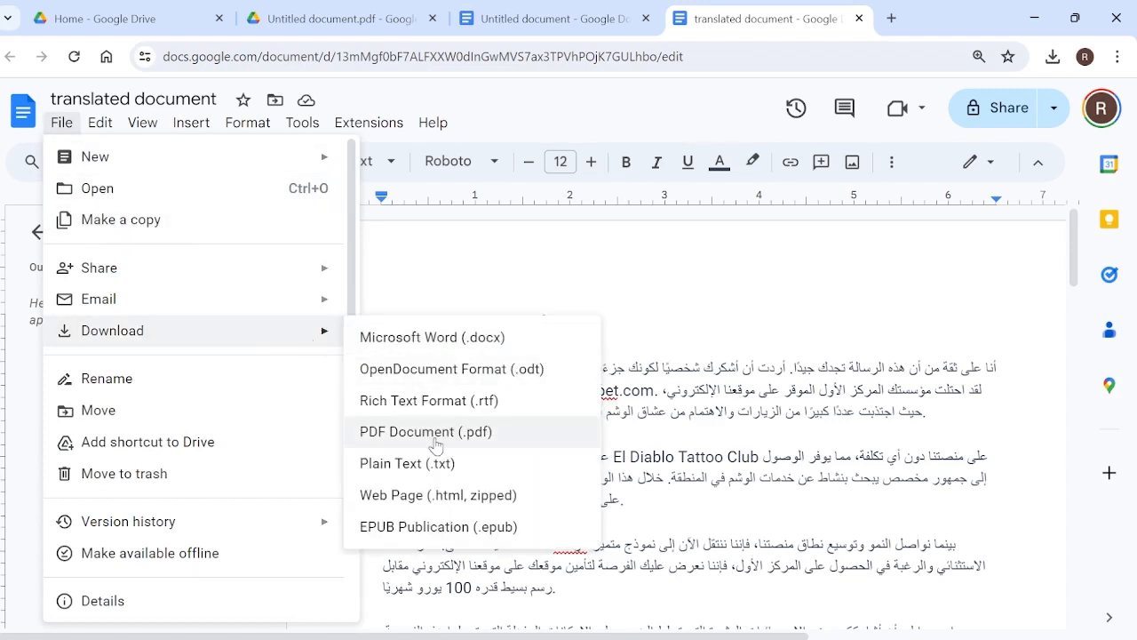
click(424, 431)
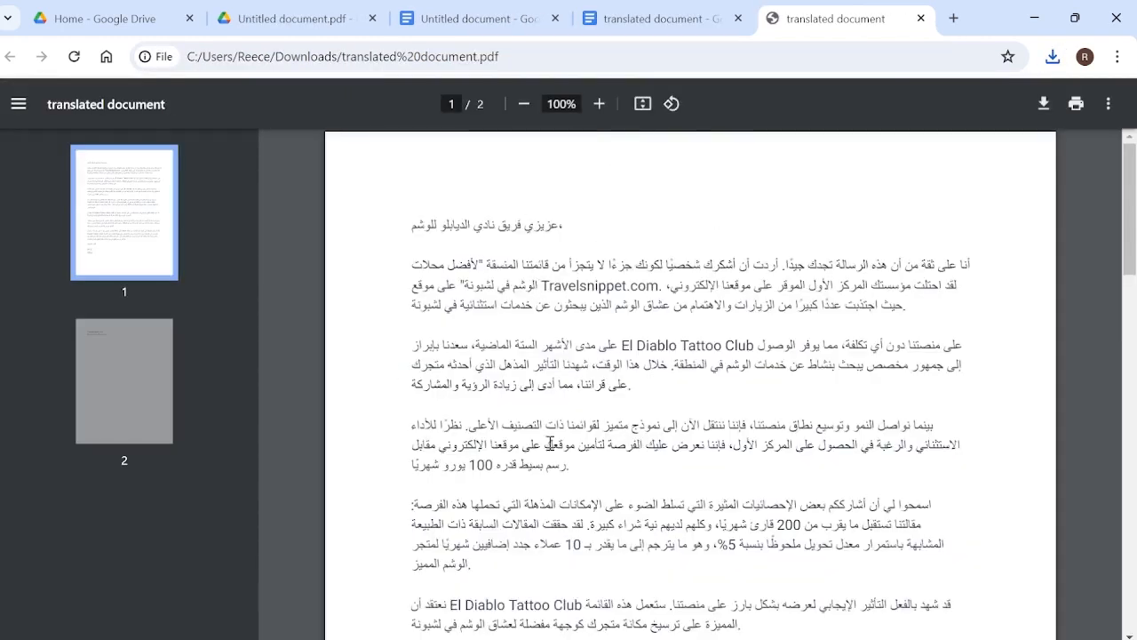
mouse_move(547, 336)
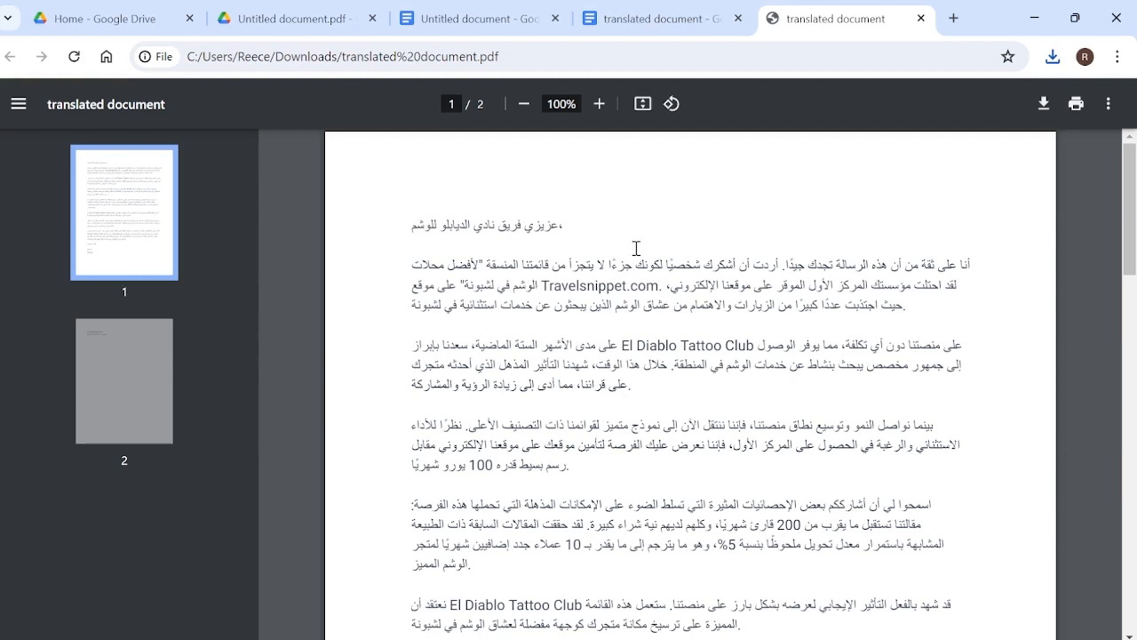
mouse_move(799, 215)
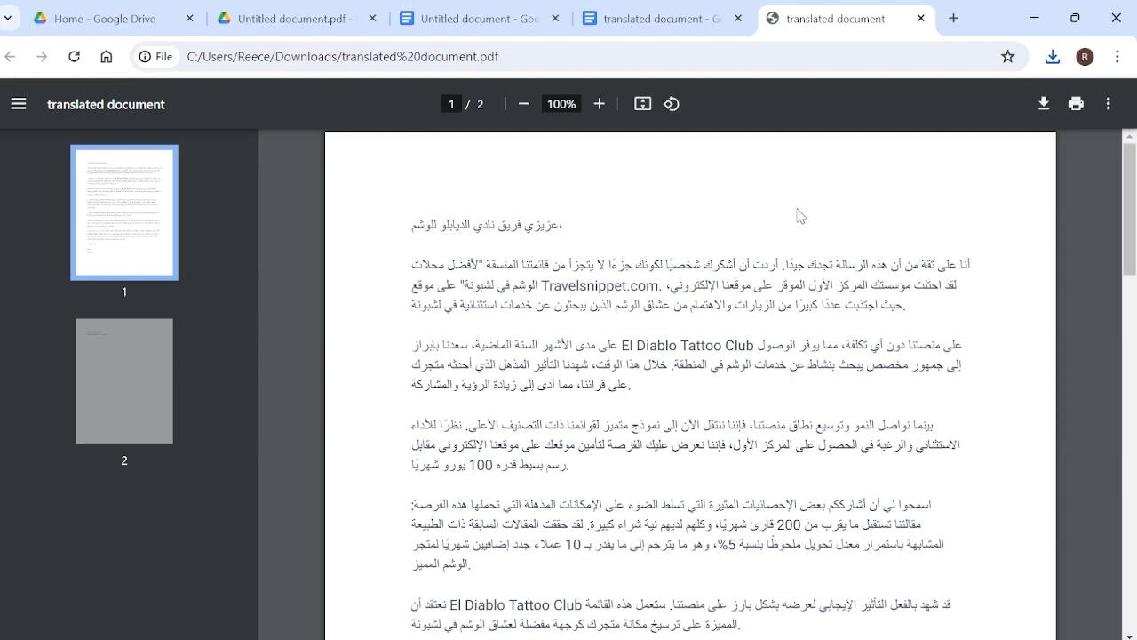